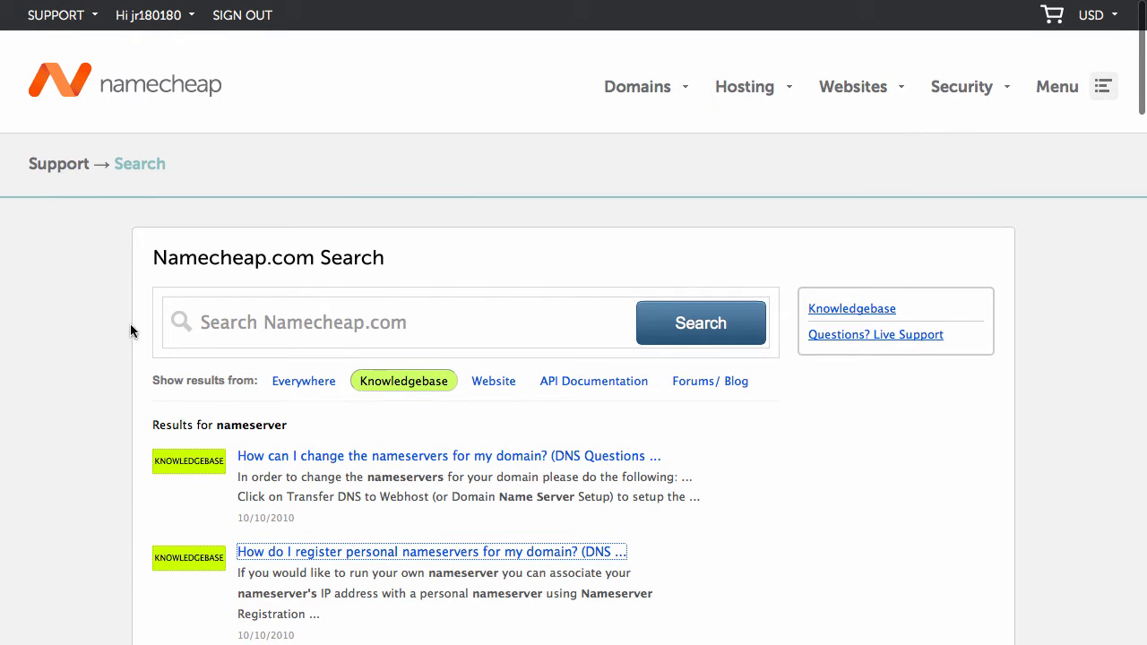
Open the 'How do I register personal nameservers for my domain?' article and skip its video ahead to nameserver entry.
scroll("down", 3)
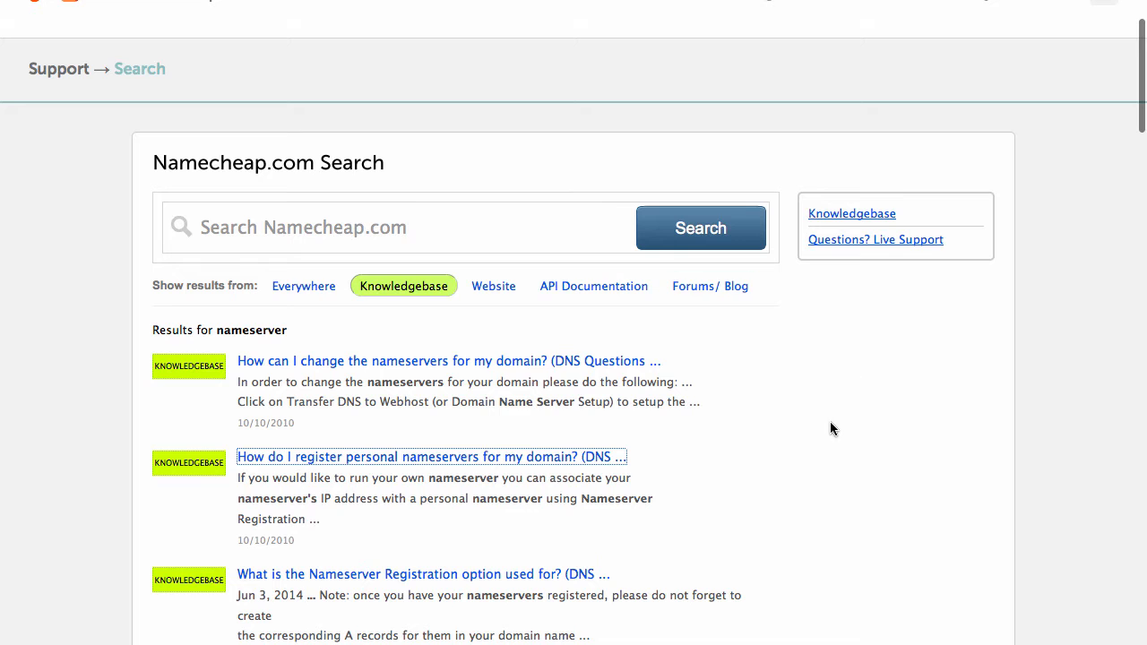
scroll("down", 3)
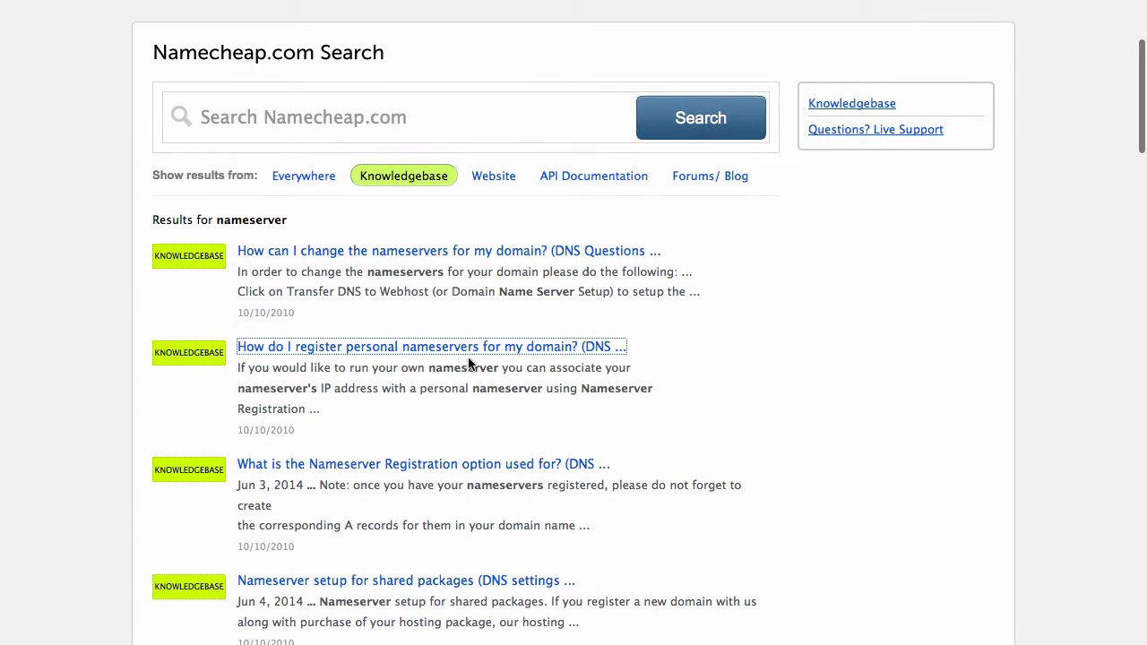
mouse_move(613, 386)
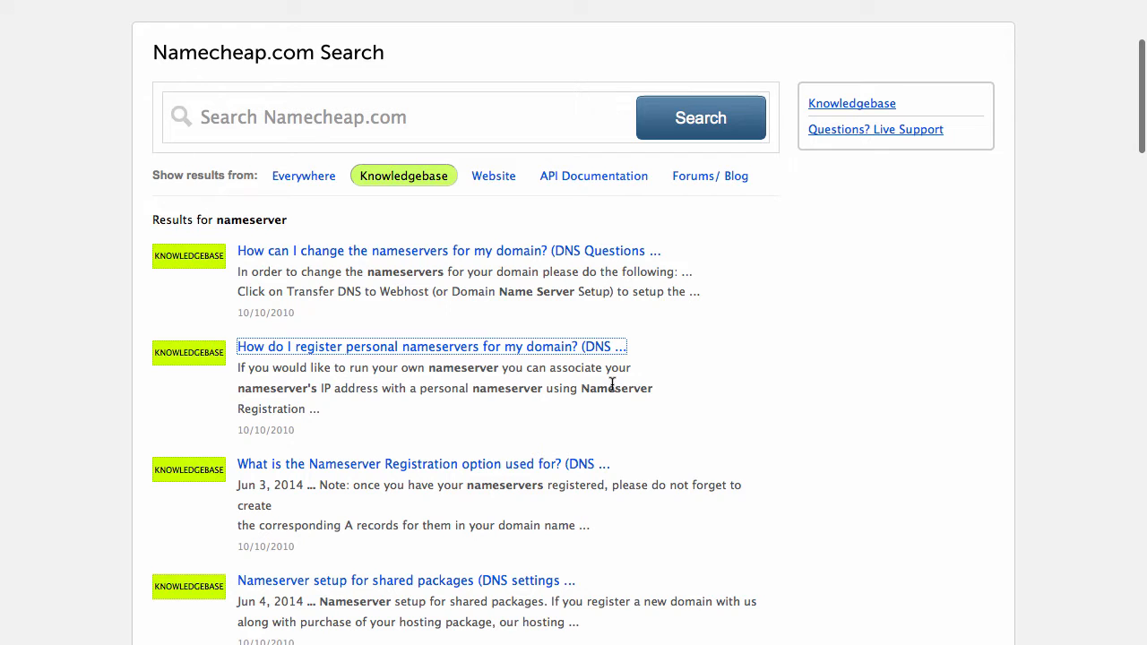
mouse_move(690, 393)
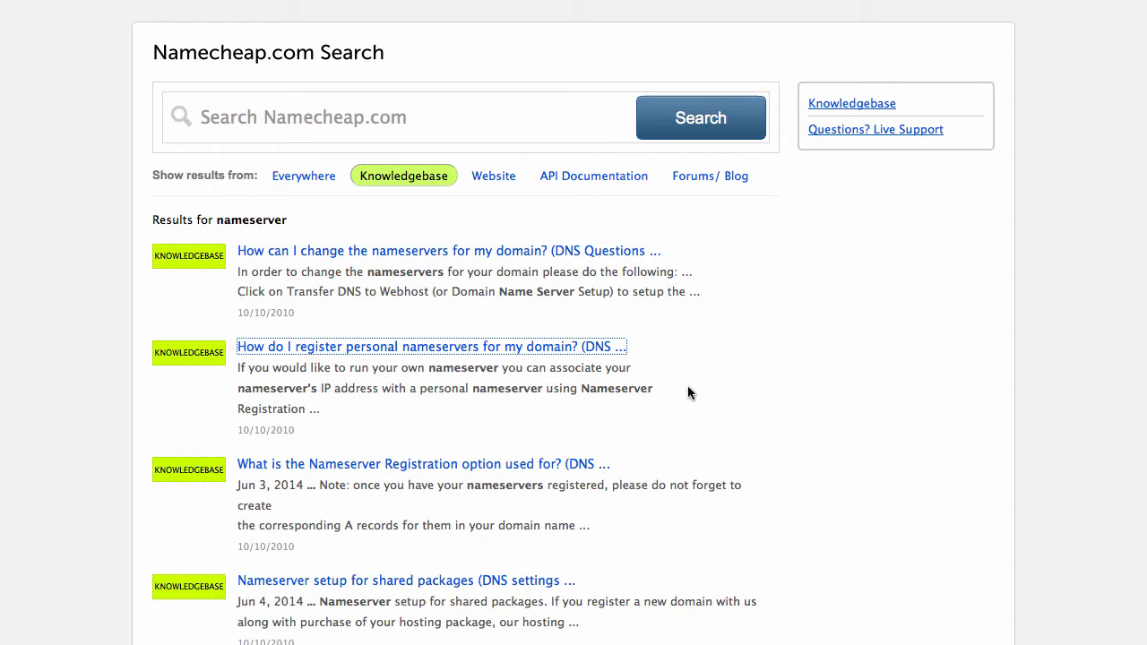
mouse_move(140, 344)
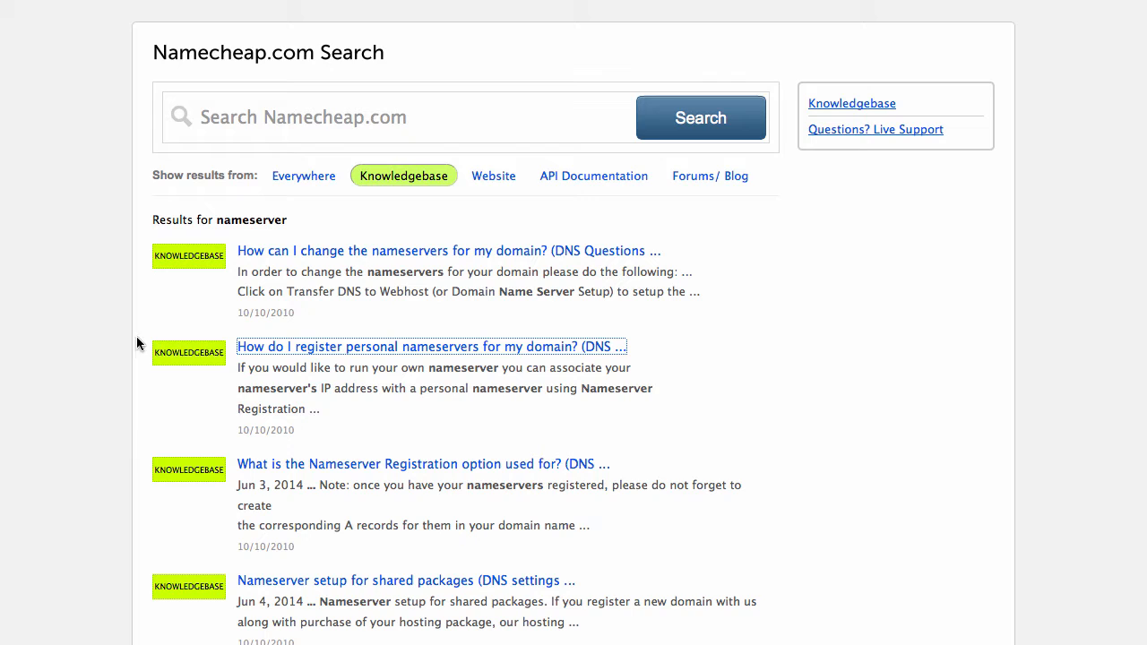
mouse_move(127, 351)
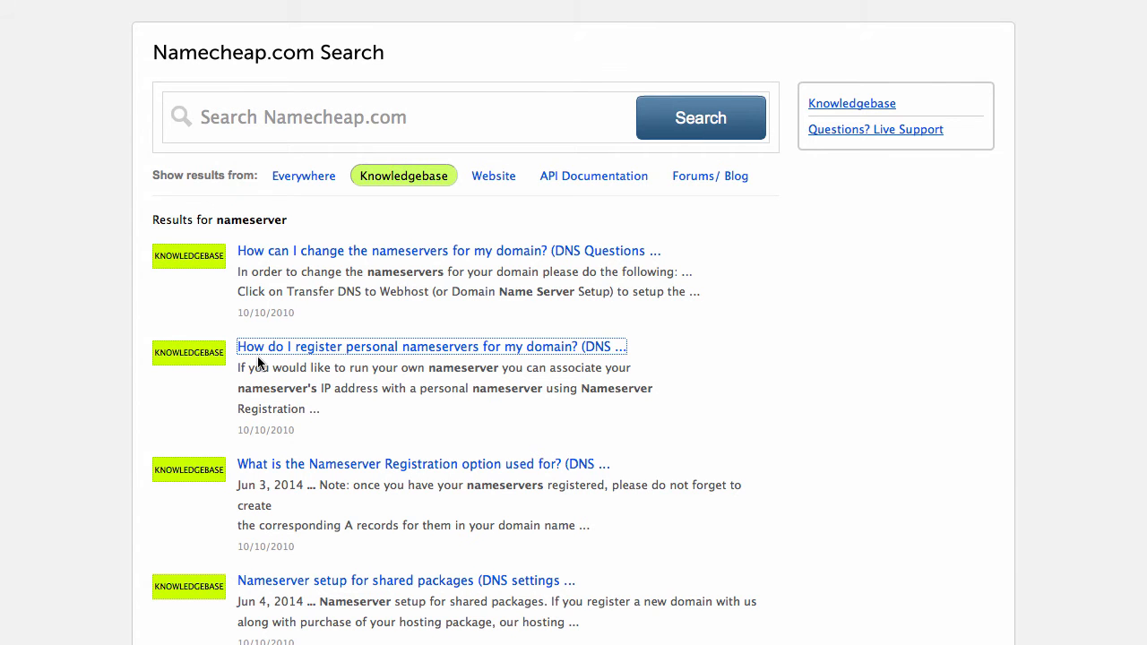
left_click(432, 346)
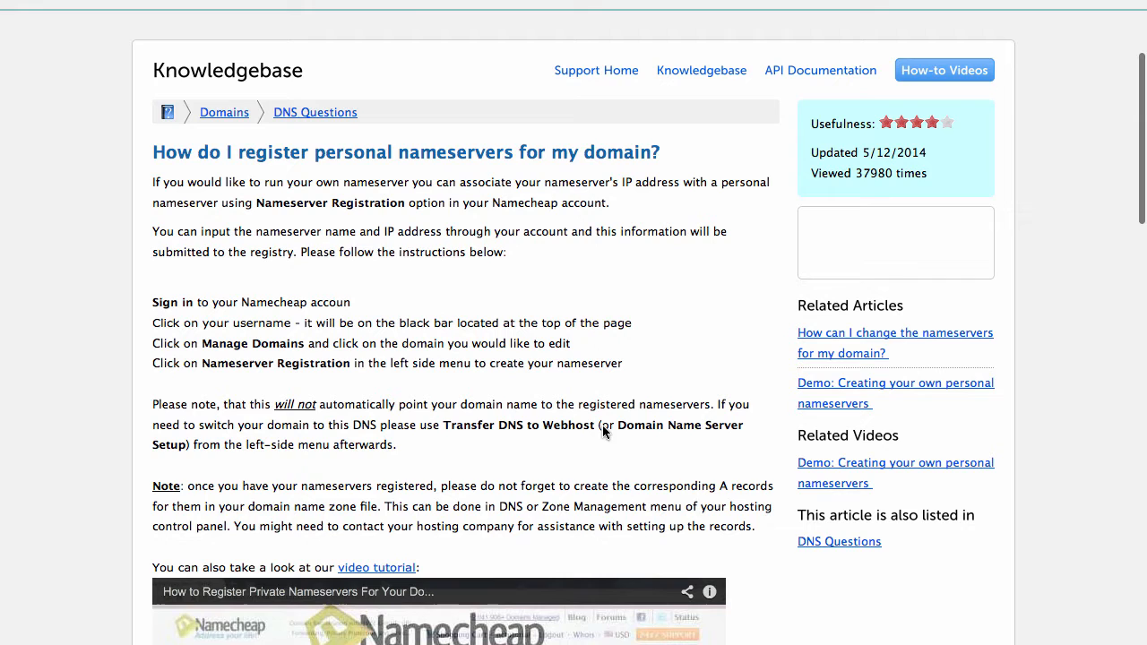
scroll("down", 3)
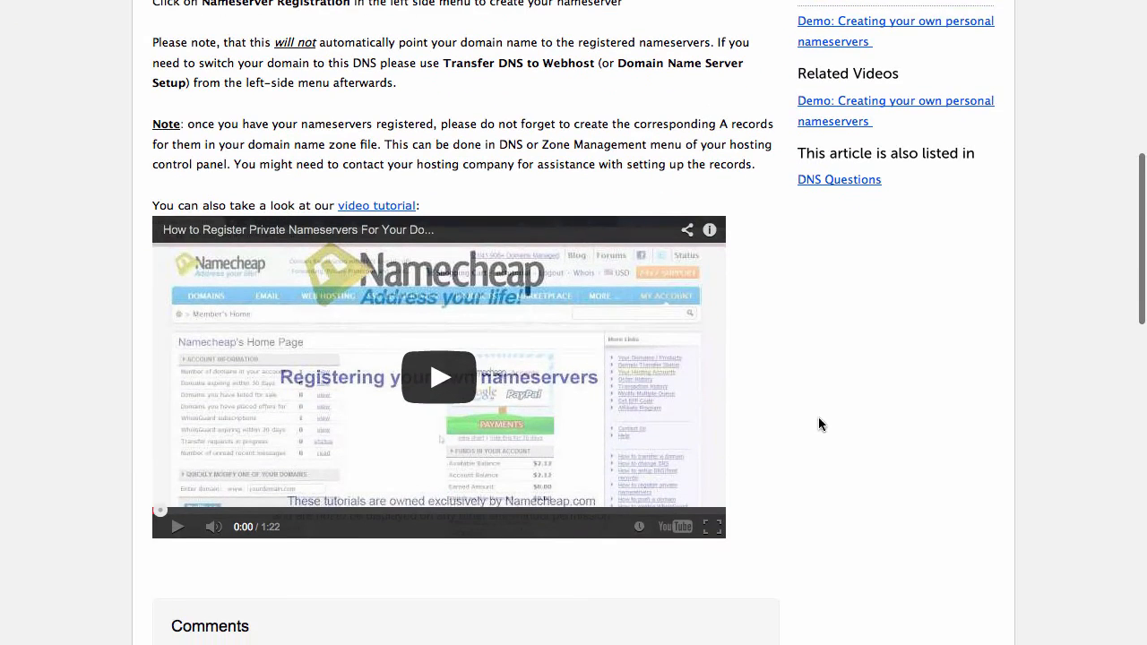
mouse_move(215, 511)
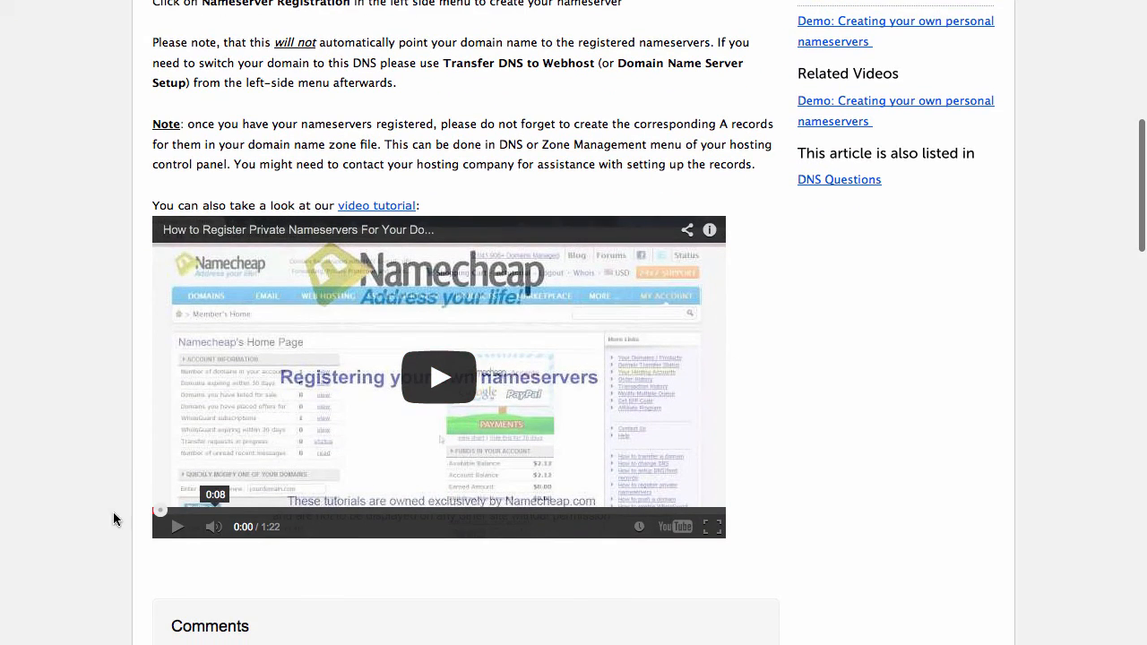
mouse_move(455, 516)
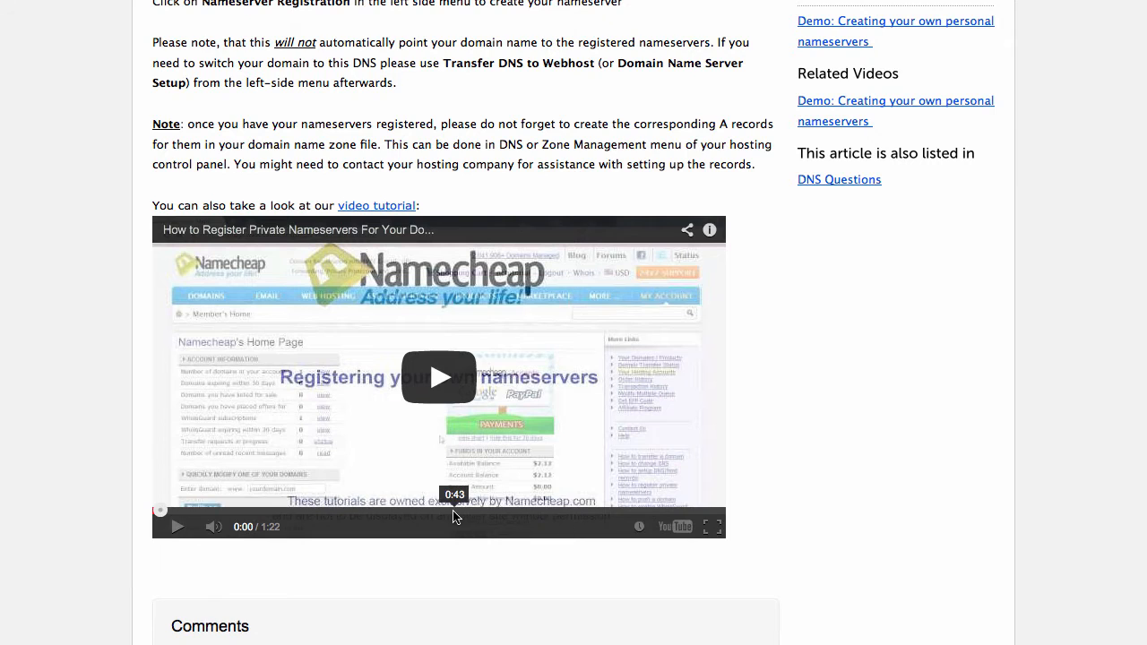
left_click(437, 377)
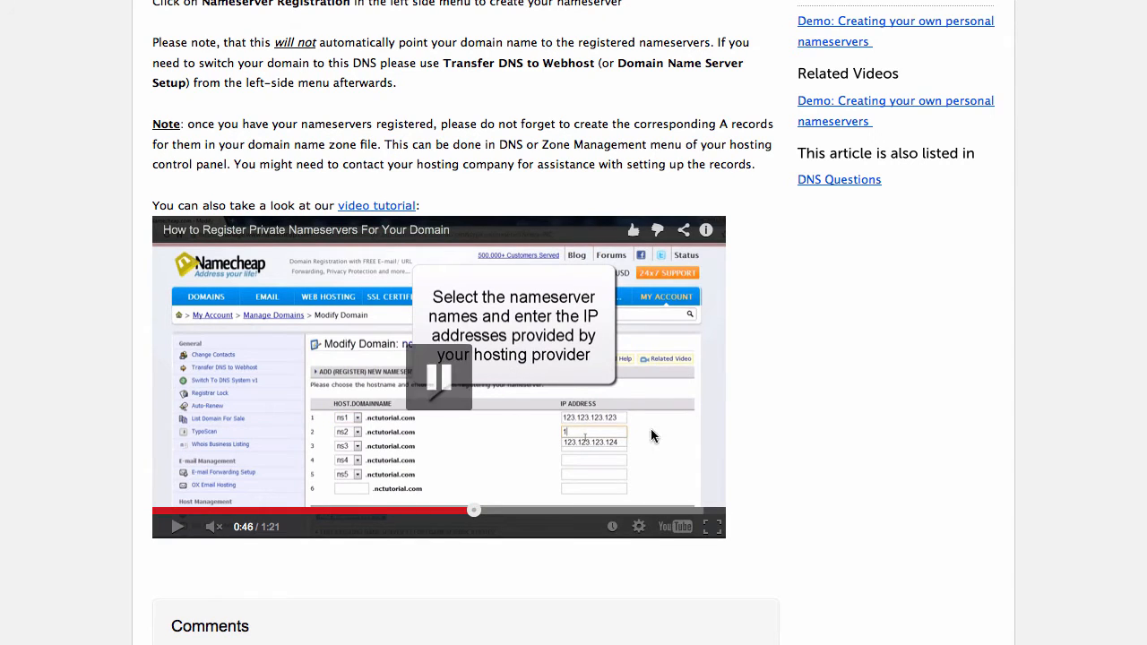
scroll("down", 3)
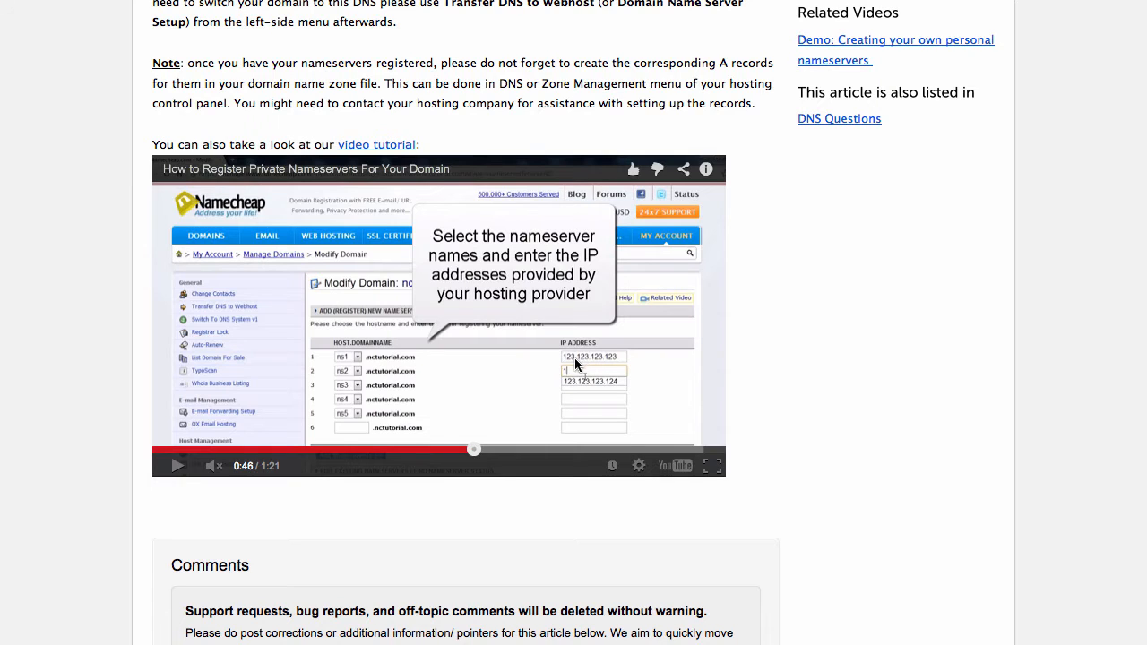
mouse_move(608, 362)
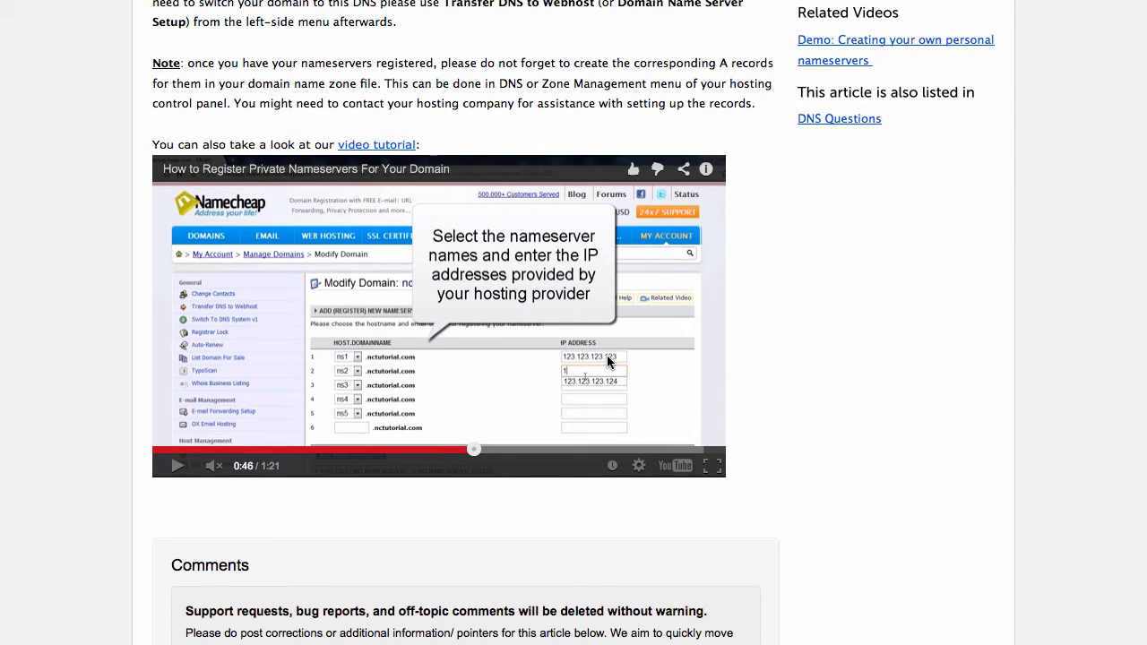
mouse_move(948, 136)
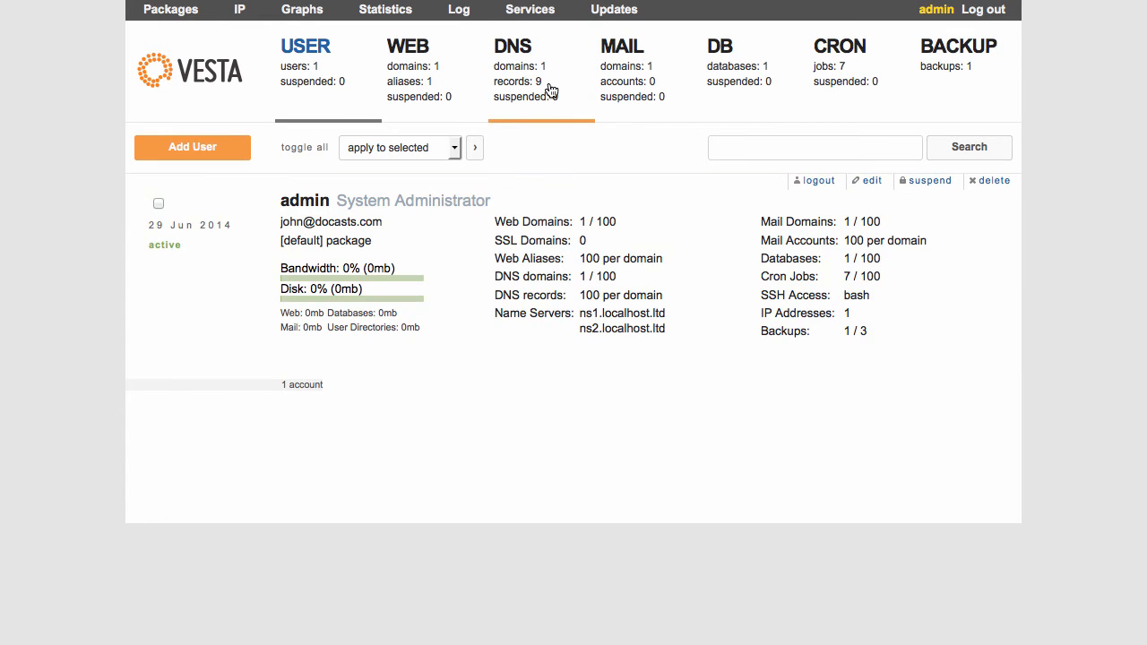
Create DNS domain yourdomain.com with IP address 107.170.208.211 from the DNS list.
left_click(513, 46)
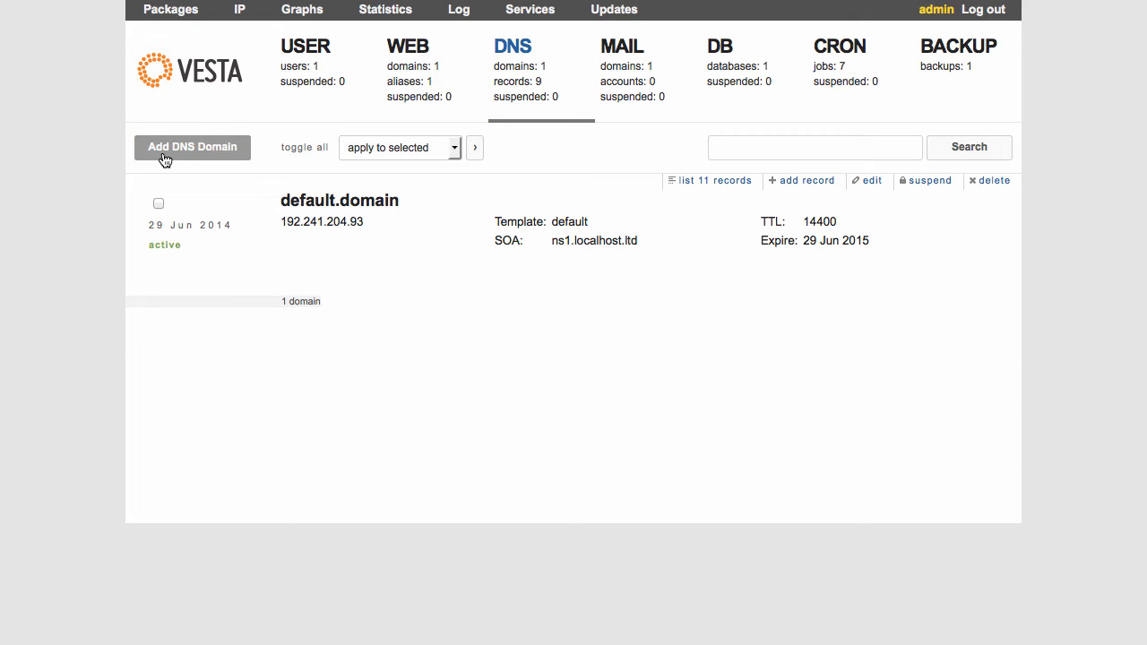
left_click(191, 147)
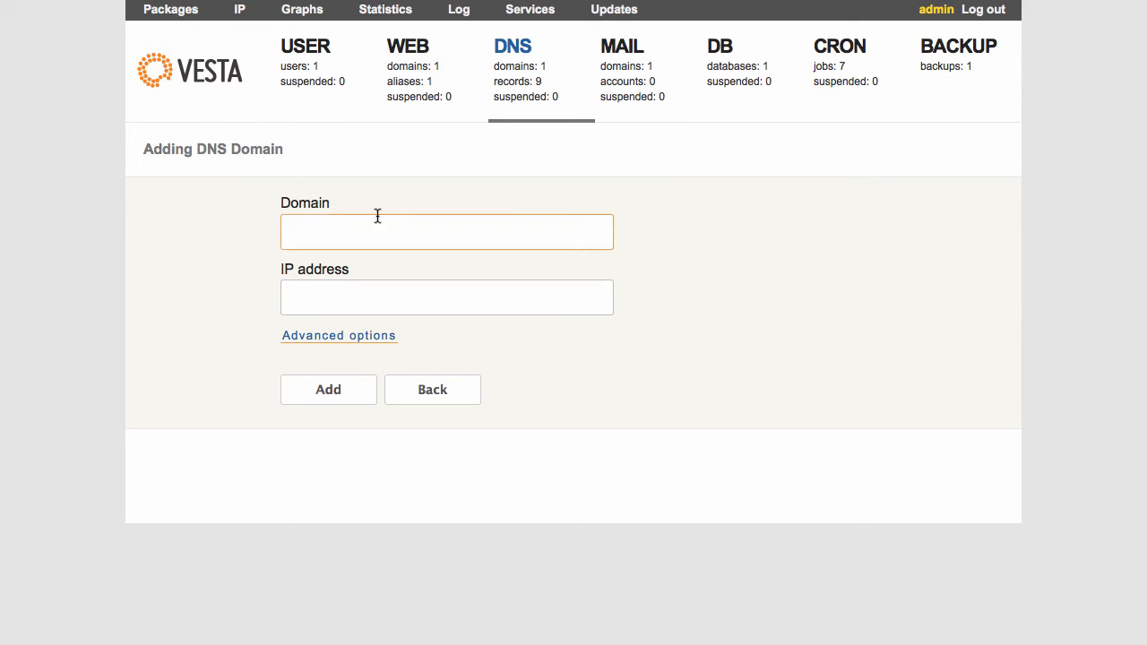
left_click(446, 231)
type("yourdomain.com")
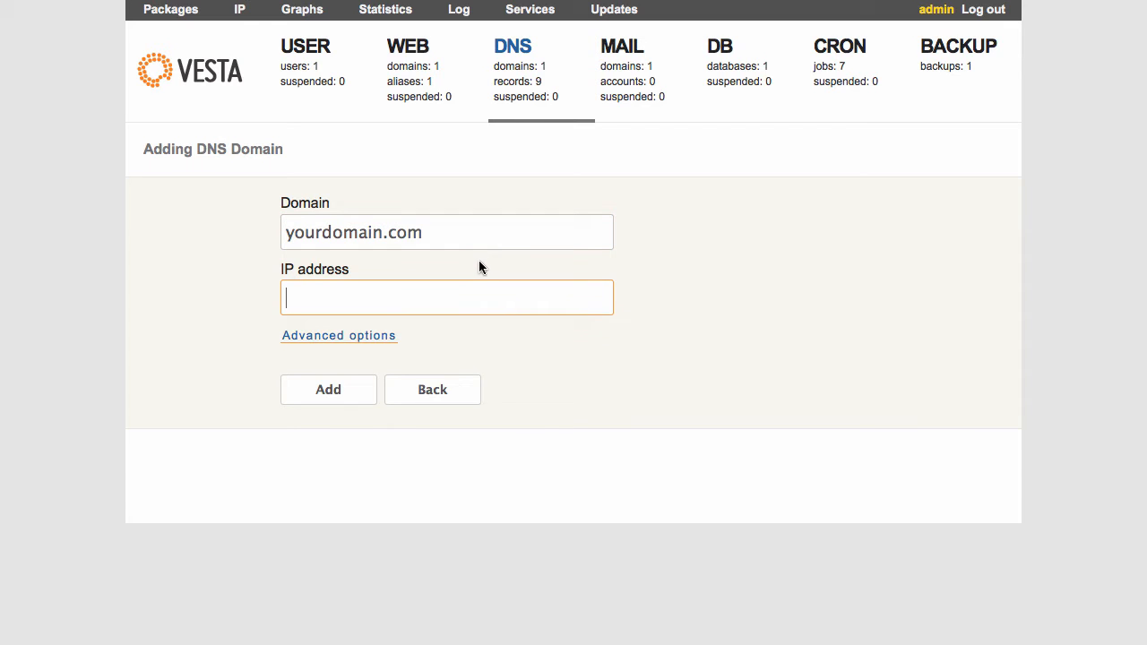
type("107.170.208.211")
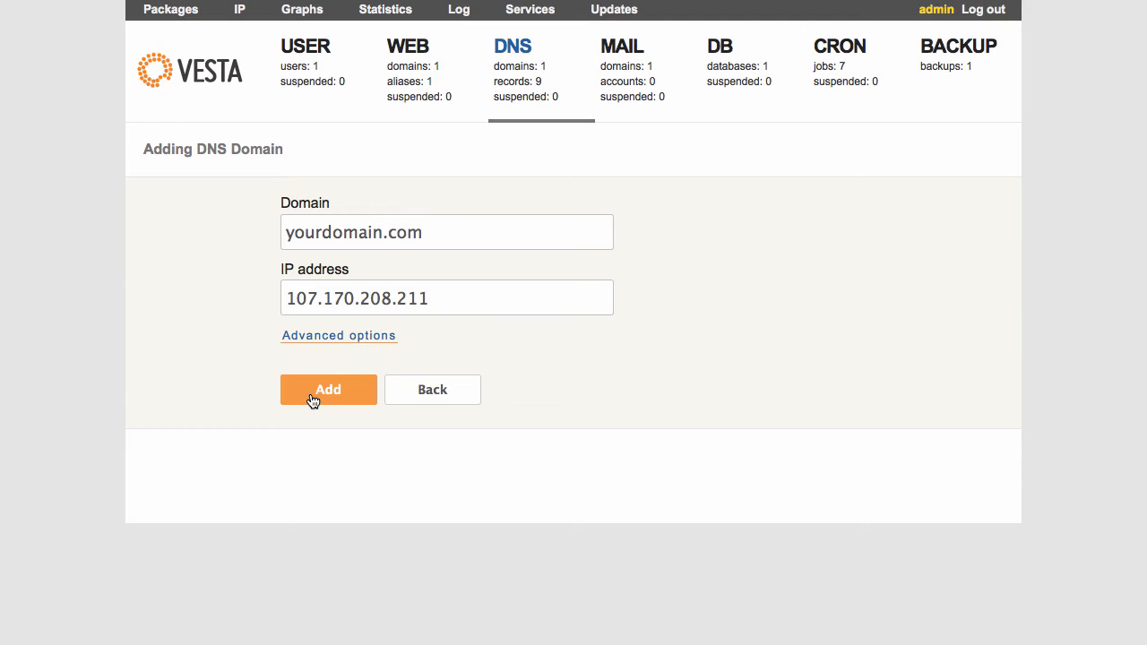
left_click(328, 389)
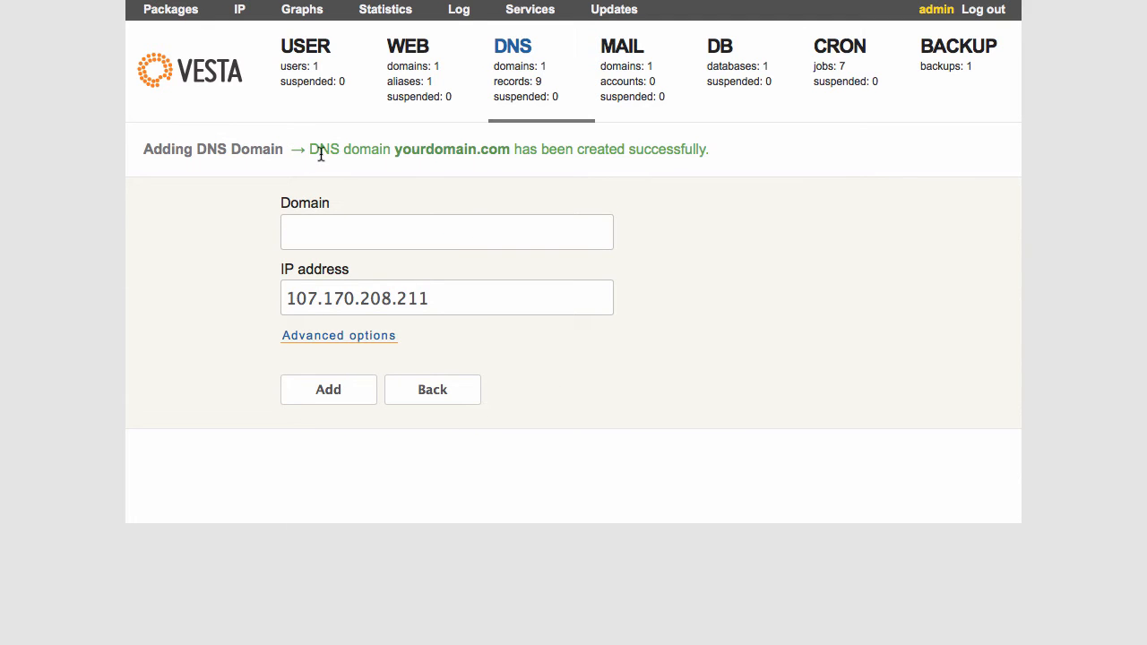
mouse_move(550, 100)
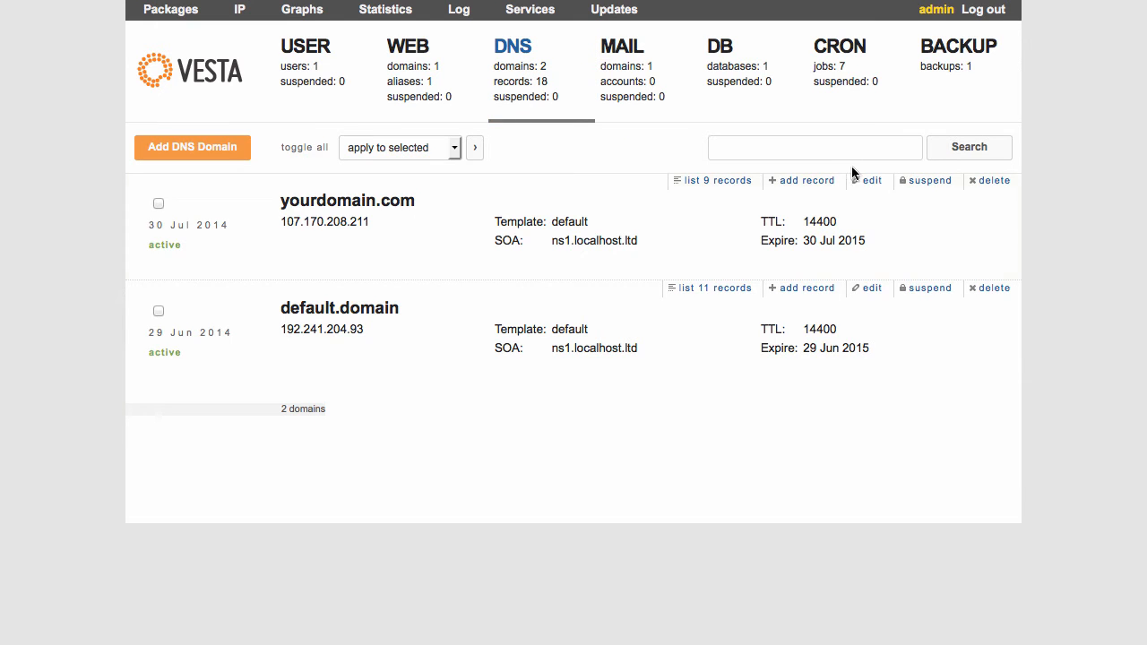
Edit yourdomain.com and save it with the child-ns DNS template.
left_click(871, 179)
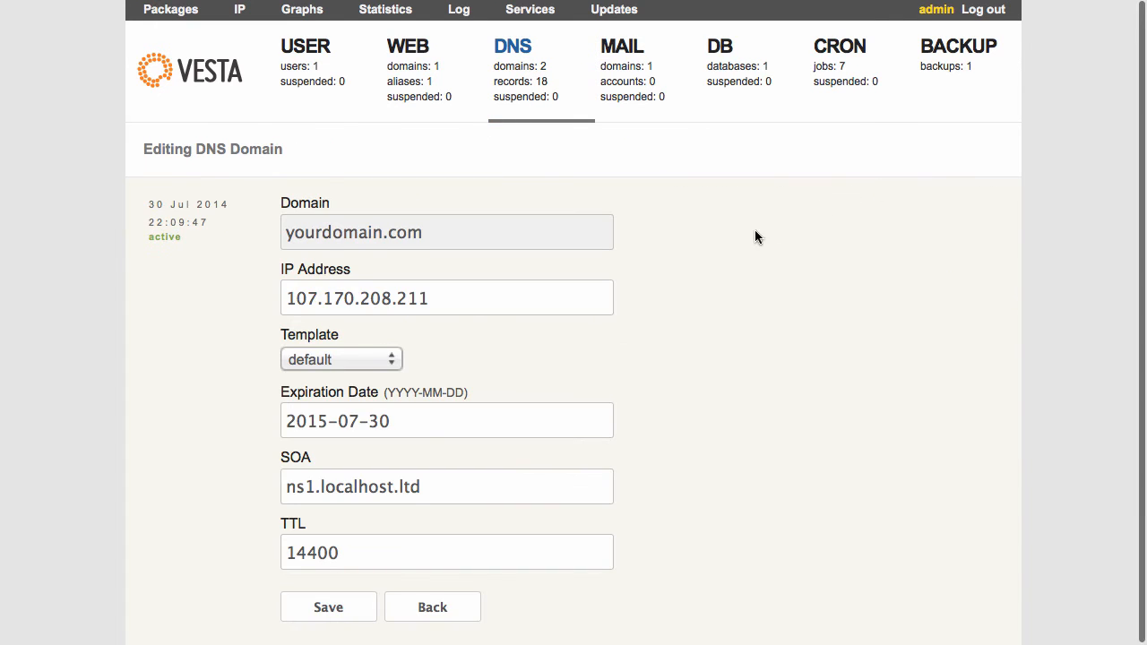
left_click(340, 358)
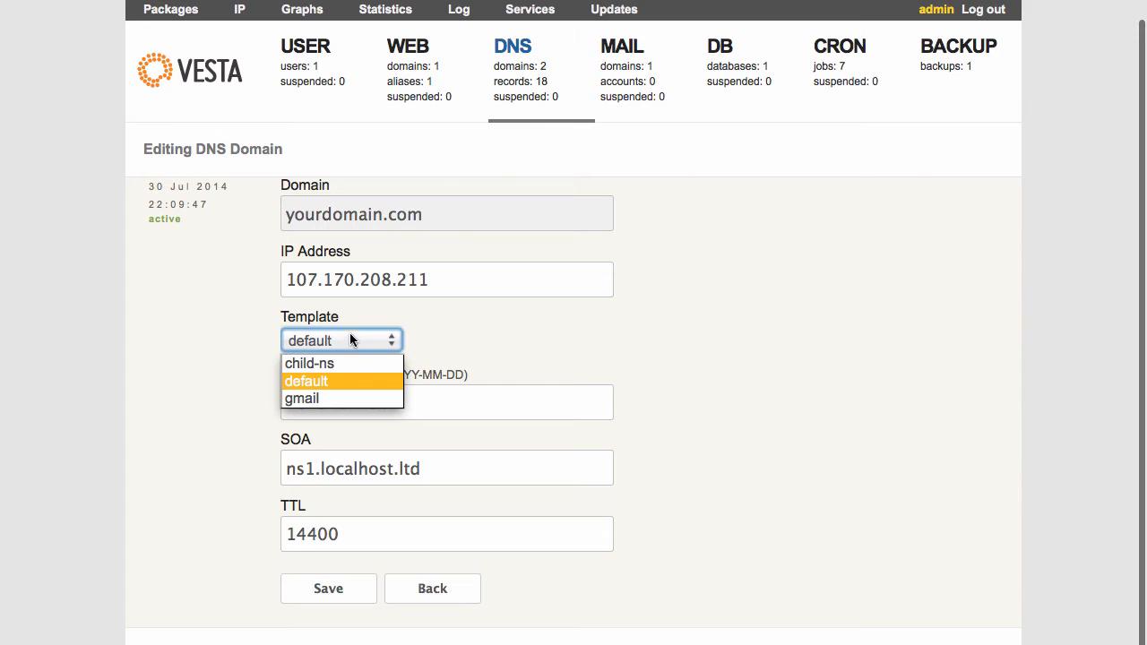
left_click(308, 362)
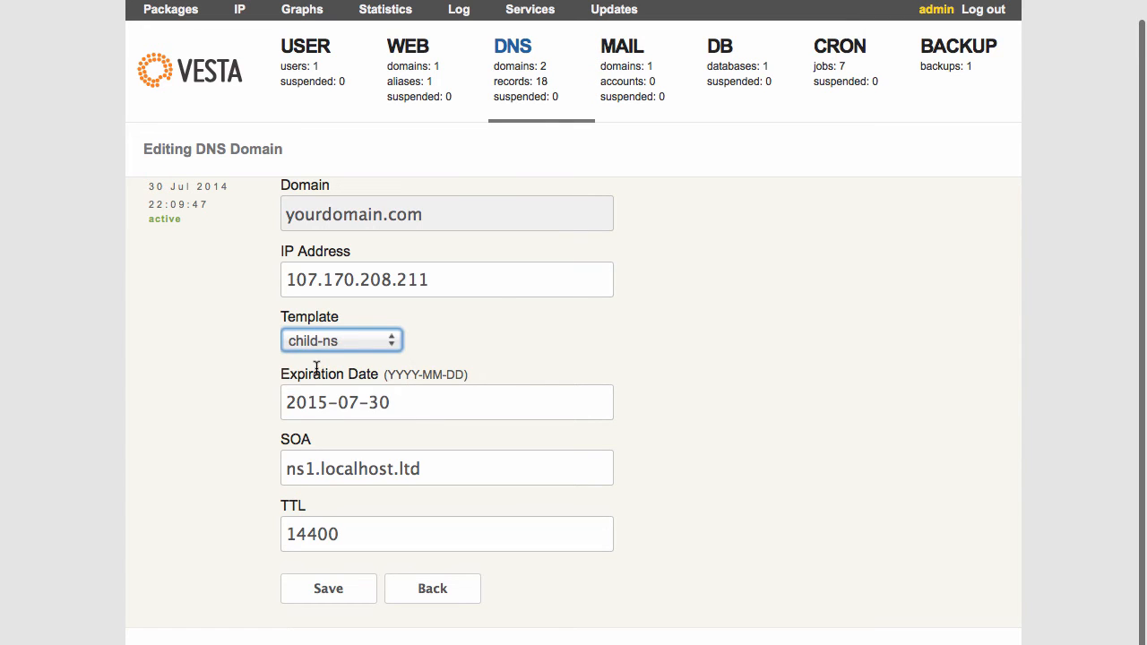
left_click(328, 588)
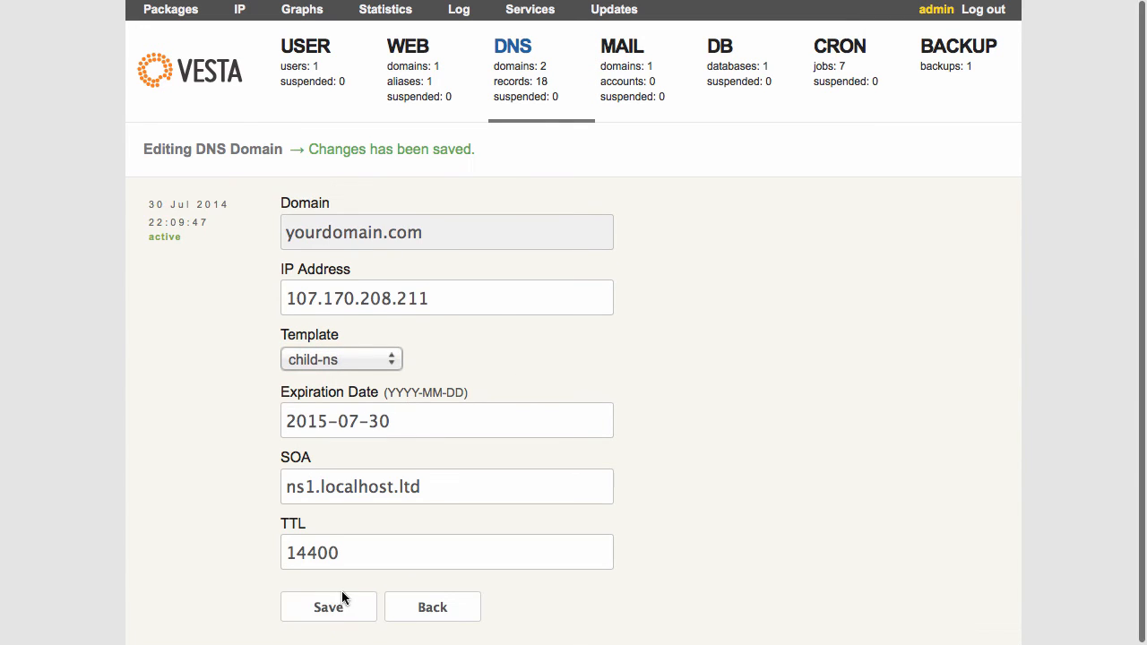
mouse_move(170, 11)
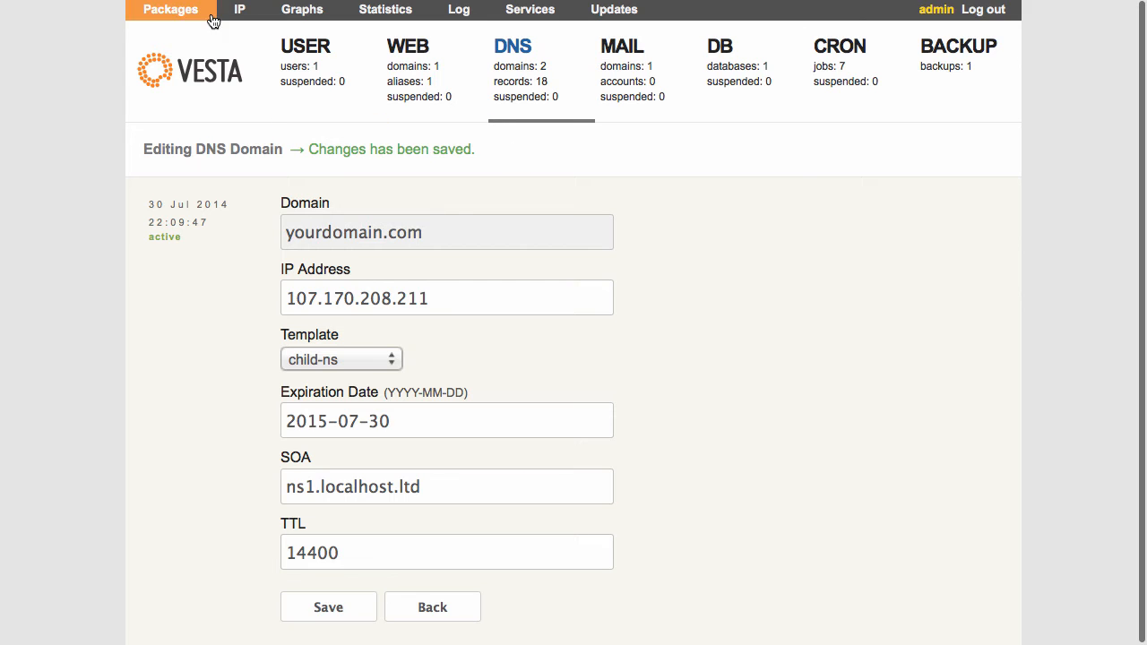
Edit the default hosting package so its name servers read ns1.yourdomain.com and ns2.yourdomain.com.
left_click(170, 11)
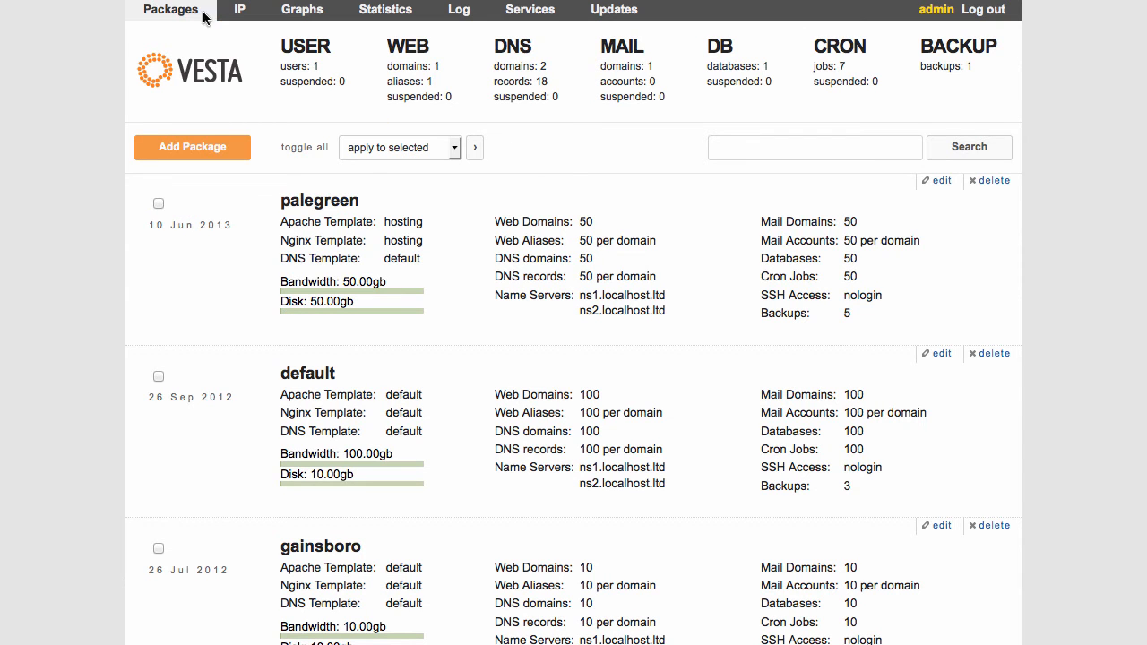
mouse_move(778, 411)
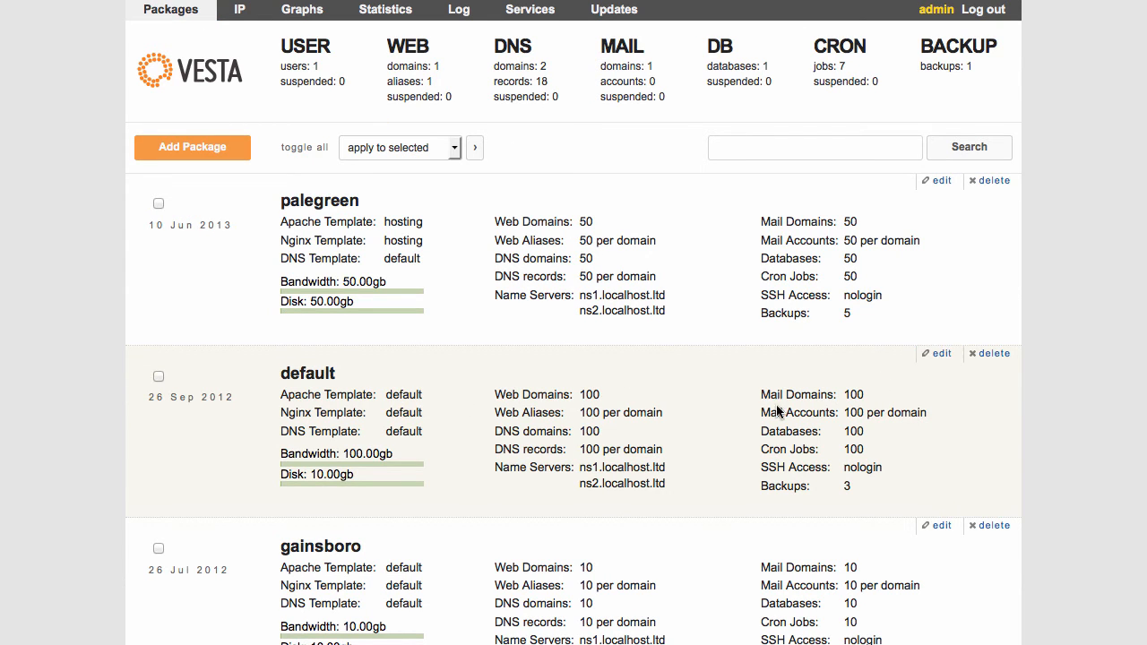
scroll("down", 3)
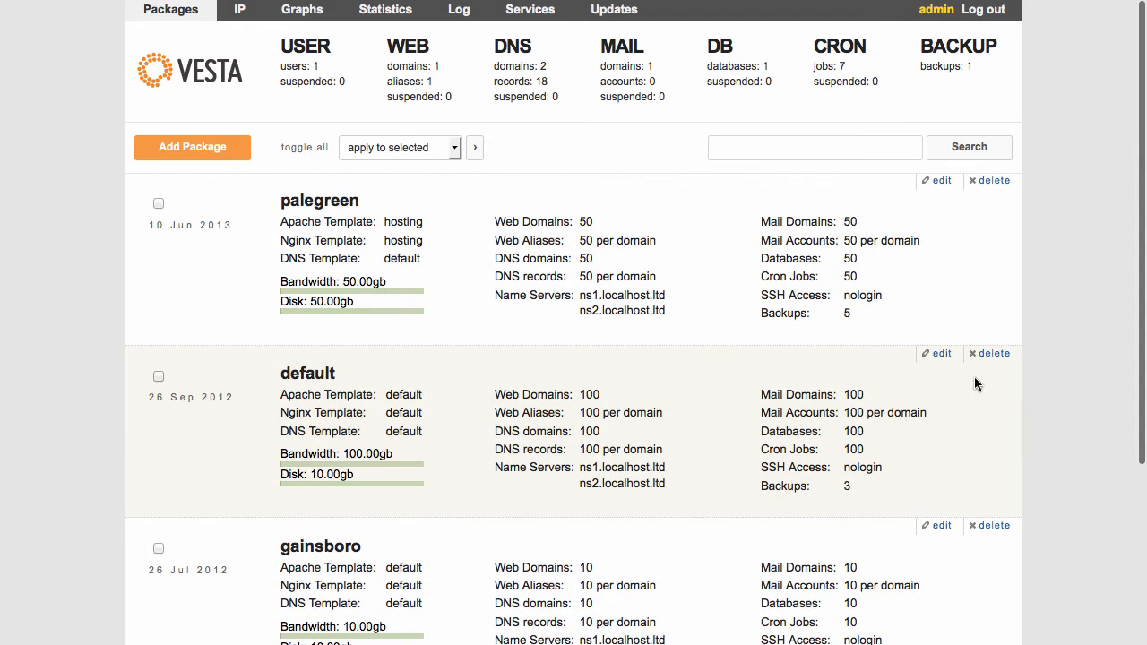
left_click(941, 353)
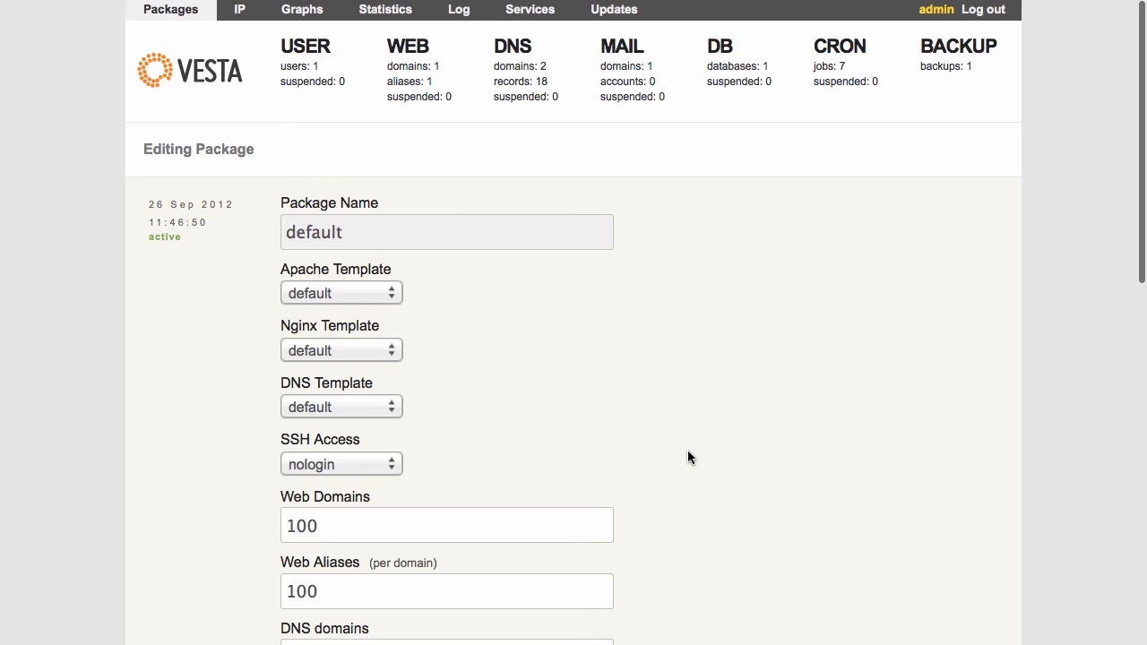
scroll("down", 3)
type("ns1.yourdomain.com")
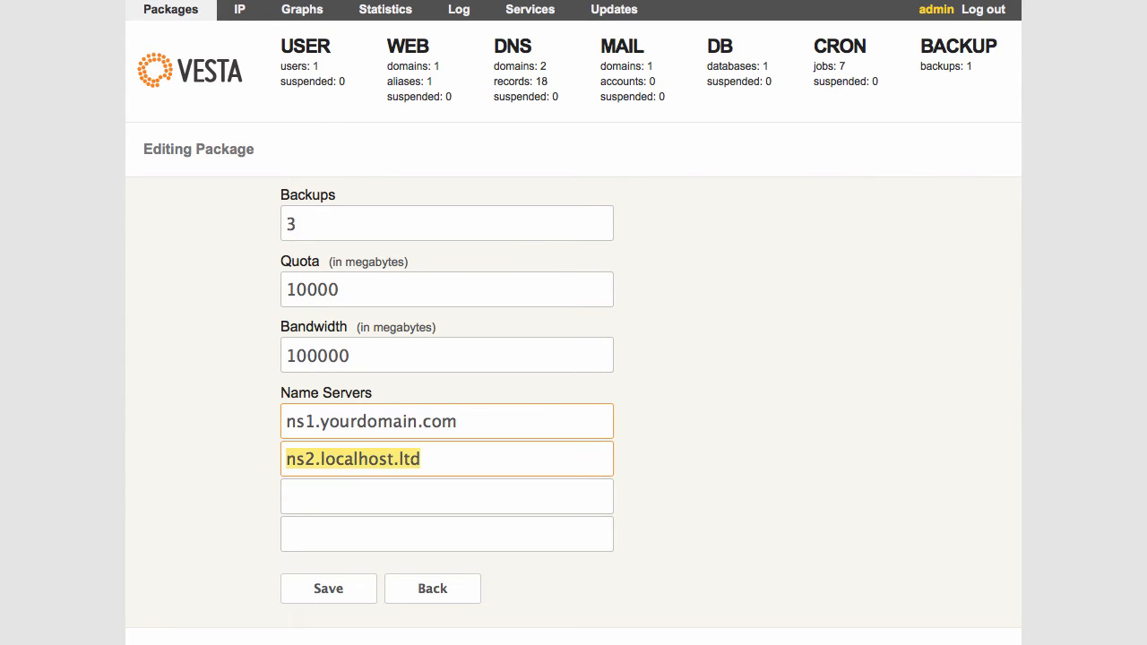
left_click(446, 459)
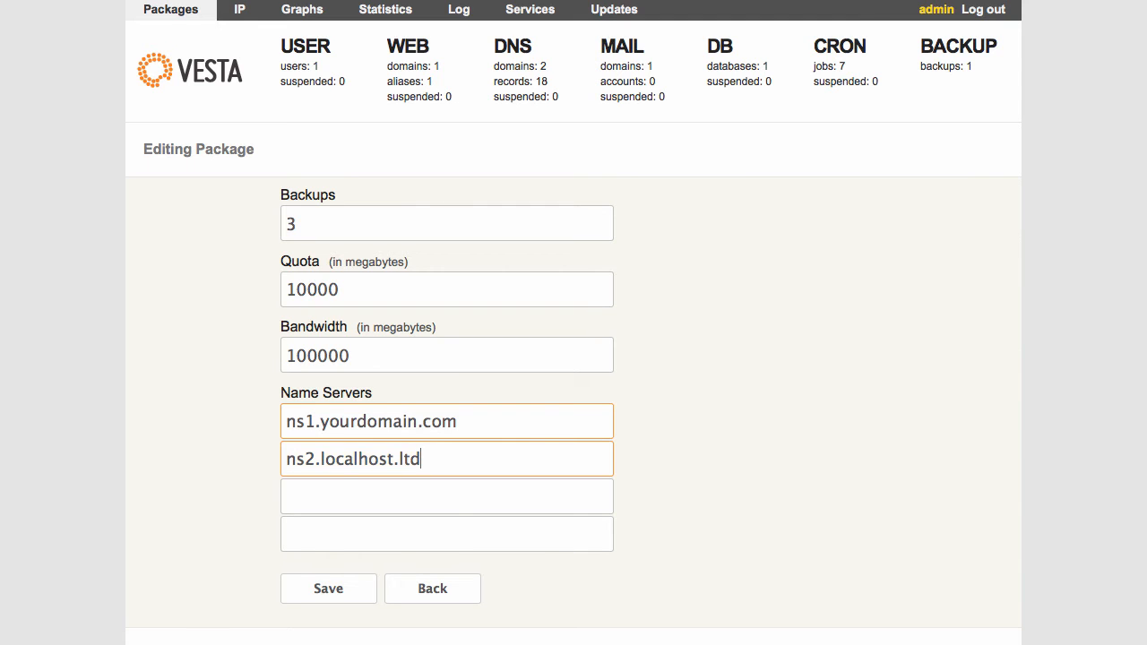
type("ns2.yourdomain.com")
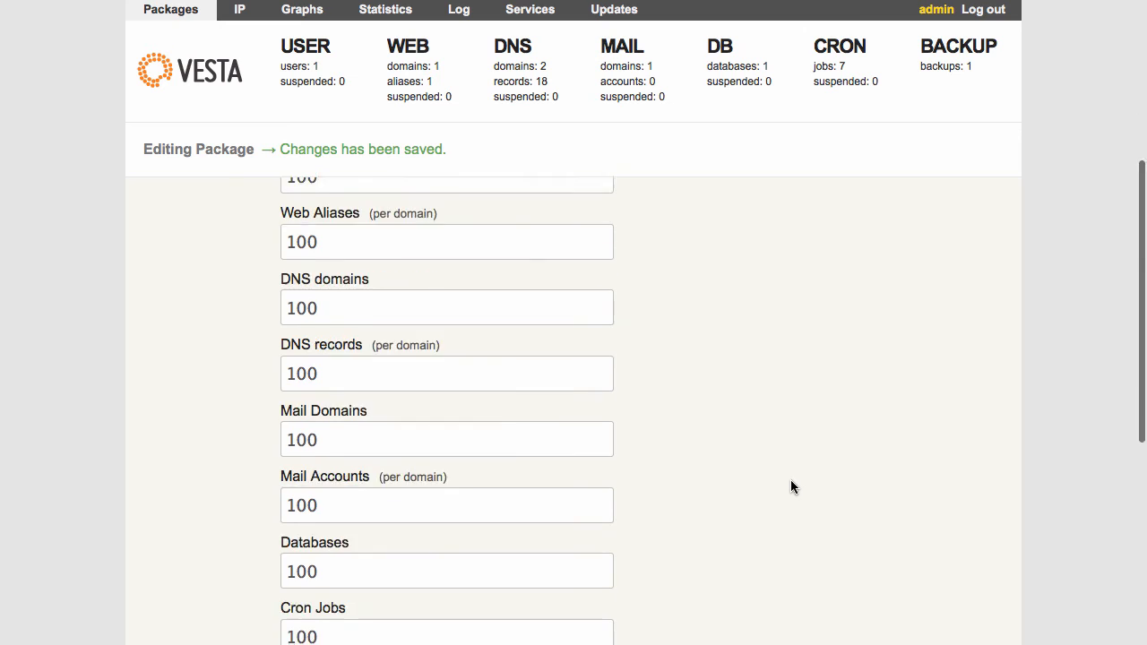
scroll("down", 3)
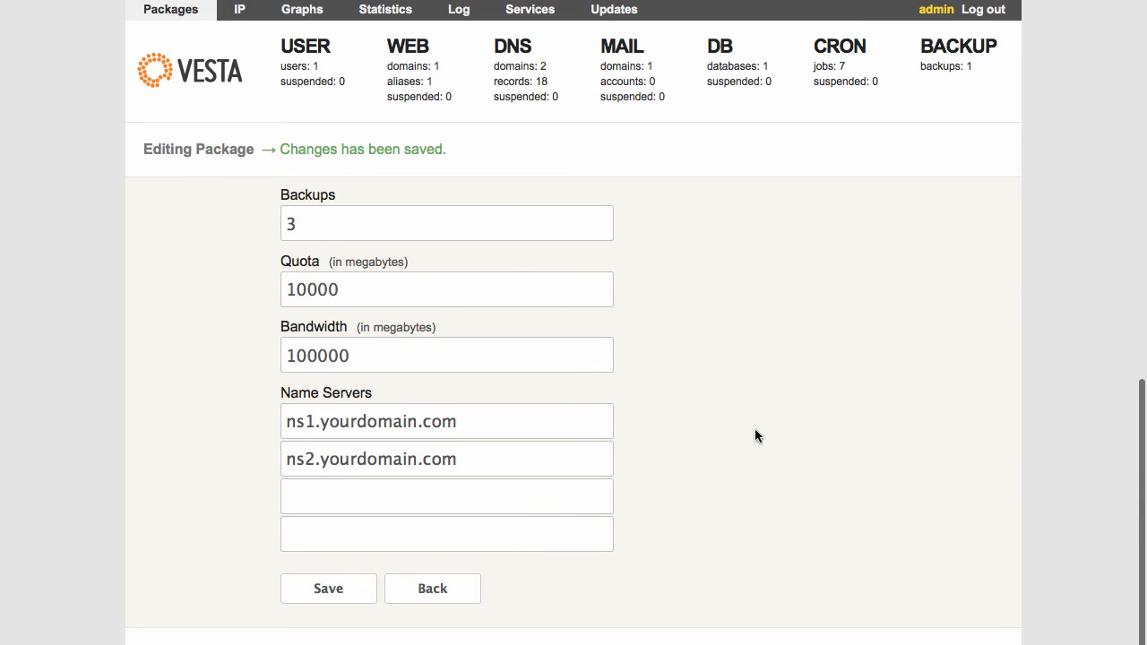